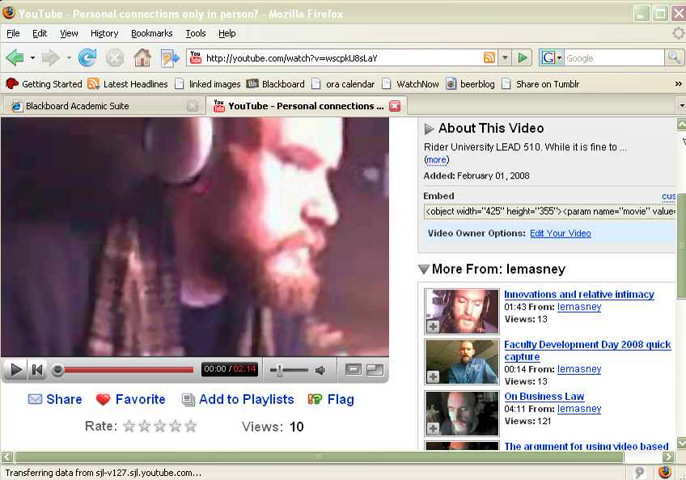
Copy the embed code from the YouTube video page's Embed box.
scroll(down, 3)
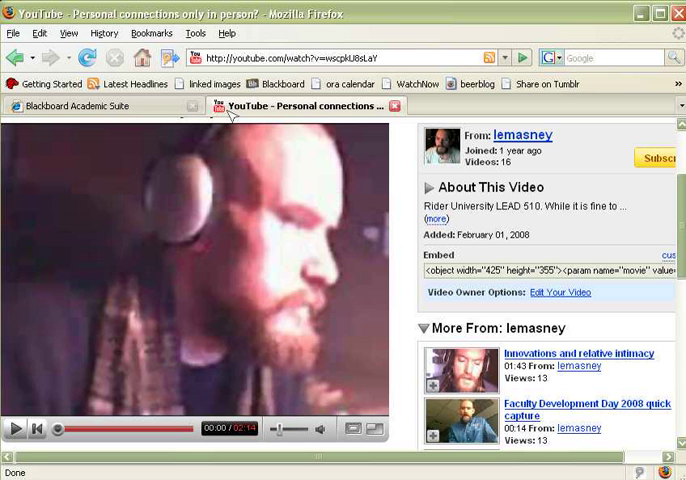
click(90, 106)
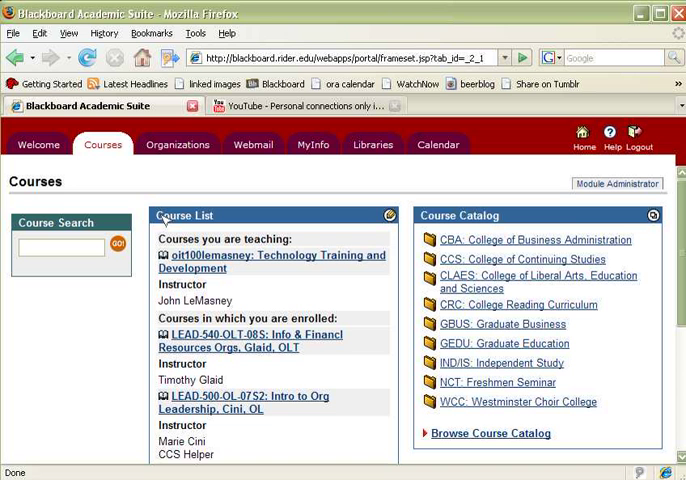
mouse_move(227, 170)
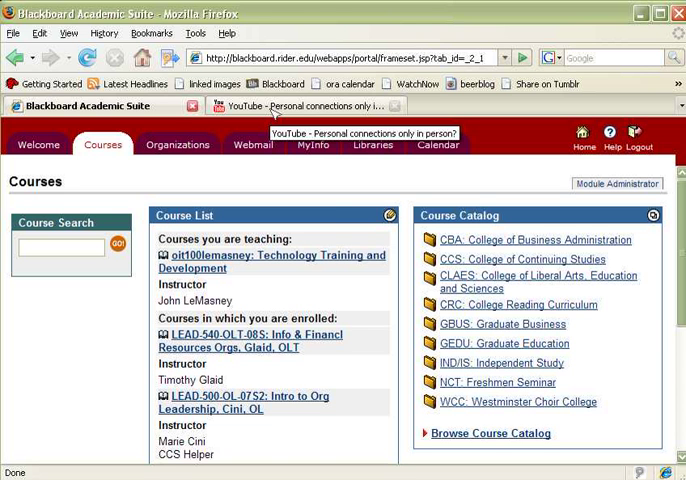
click(300, 105)
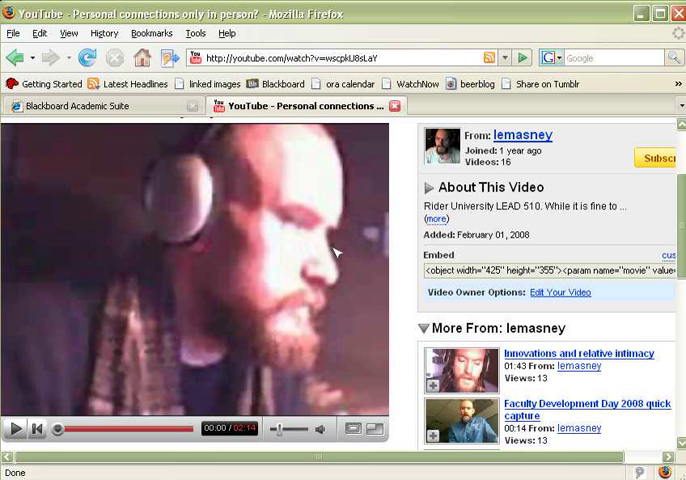
scroll(down, 3)
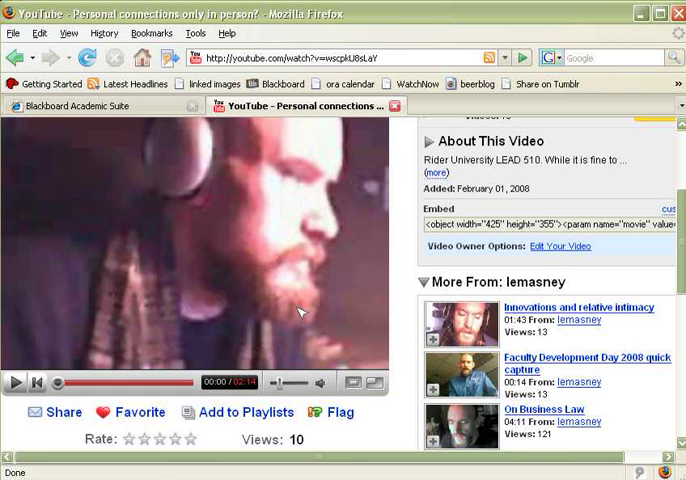
scroll(down, 3)
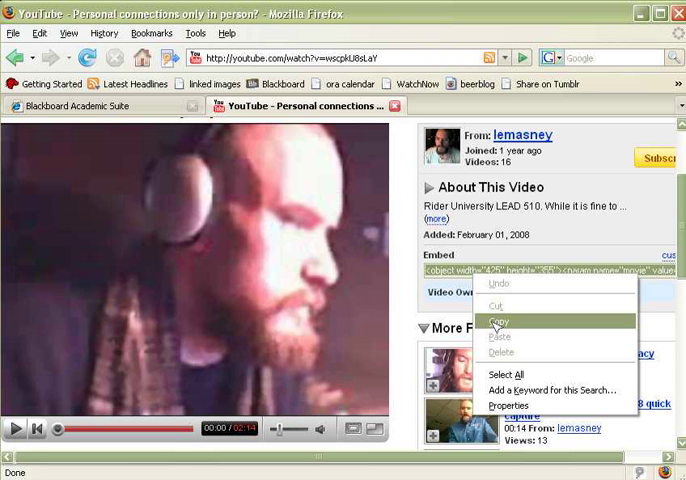
click(506, 322)
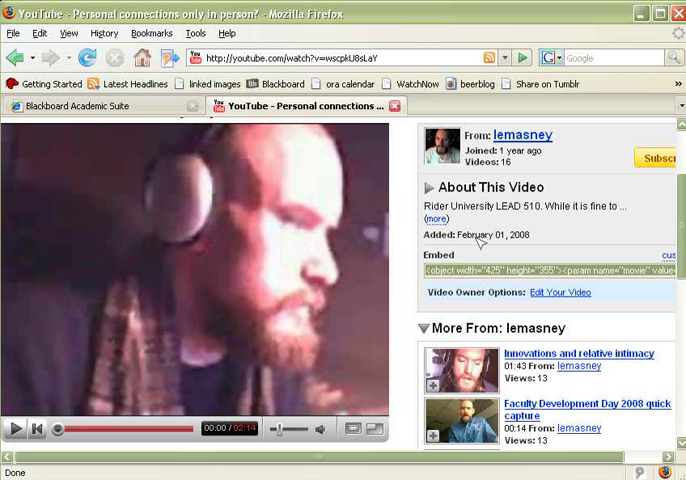
mouse_move(478, 272)
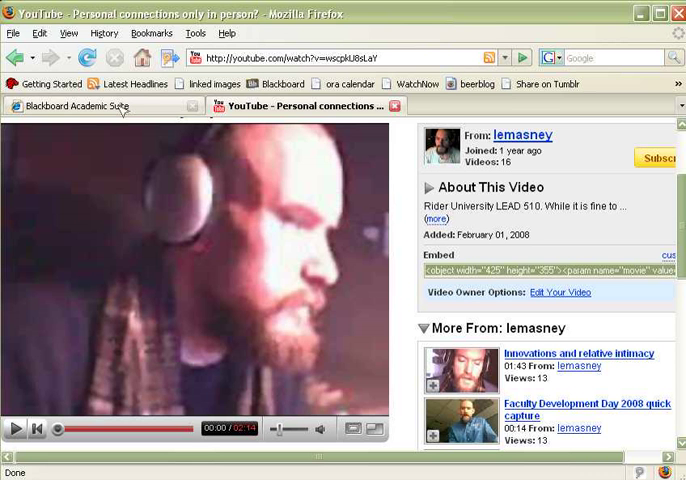
Open RE:Week 1 question 1 via Discussion Board and the Week 1 Discussion forum.
click(95, 106)
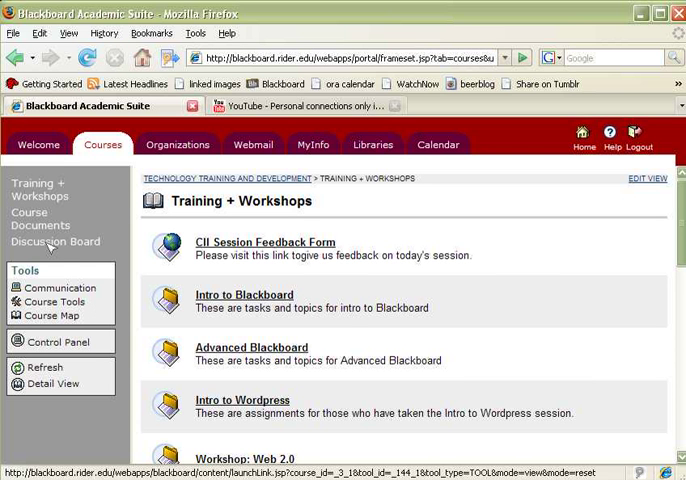
click(55, 241)
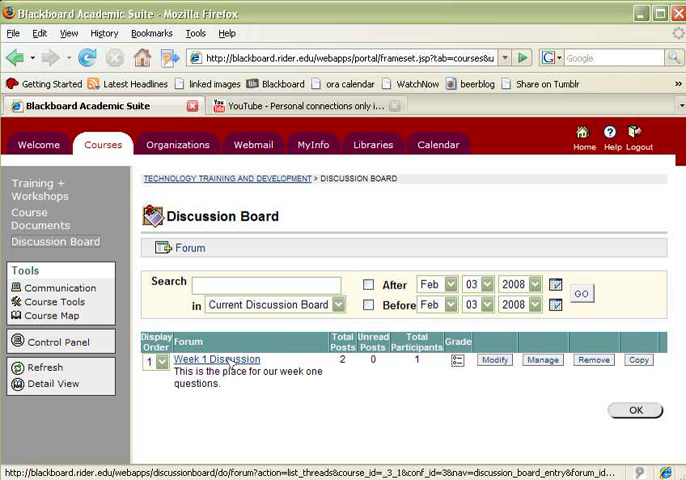
click(216, 358)
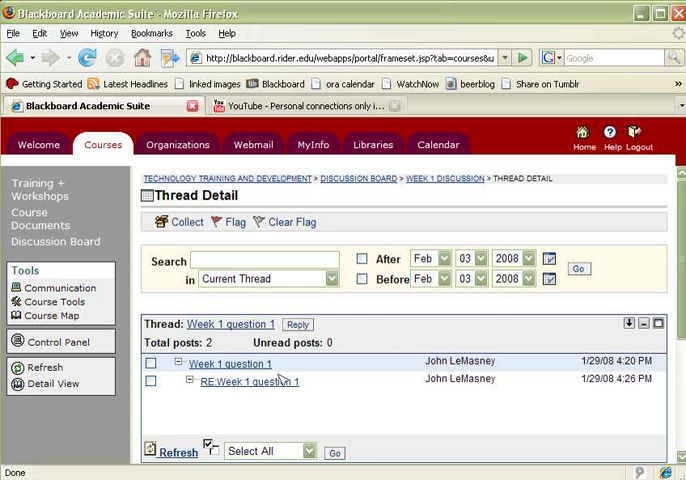
click(228, 363)
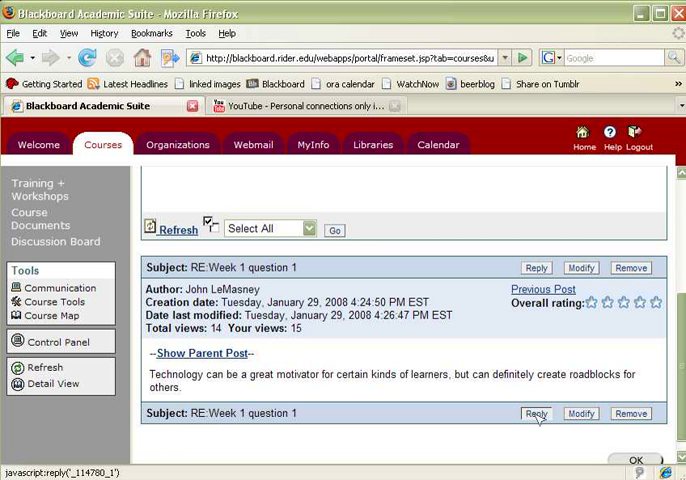
Reply to the post with the message "Here's a video I found that speaks to the issue:".
click(536, 413)
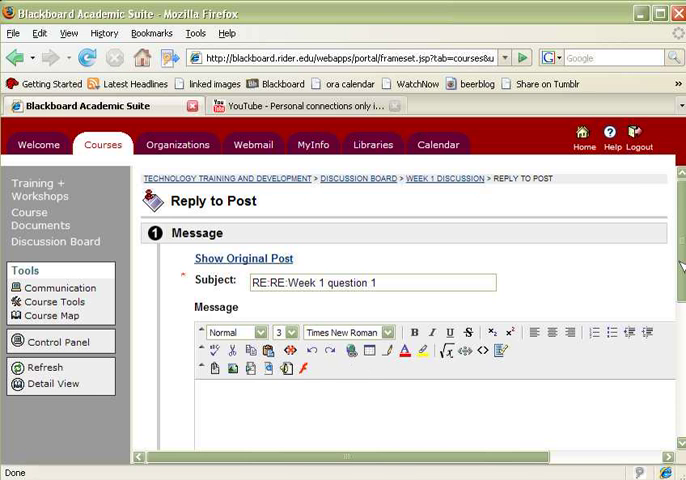
scroll(down, 3)
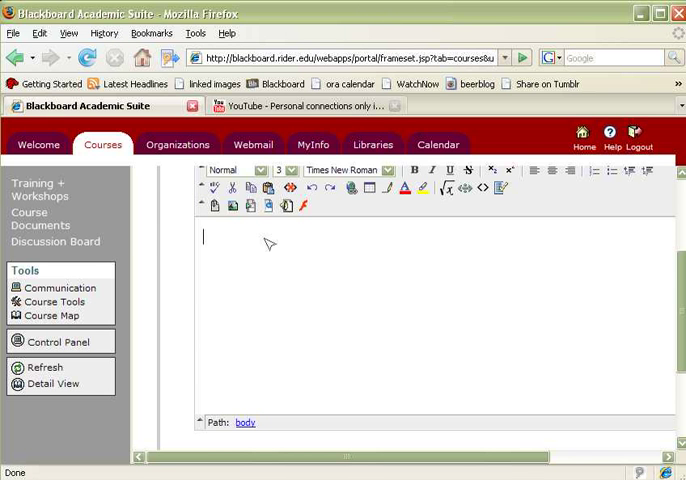
text(Her)
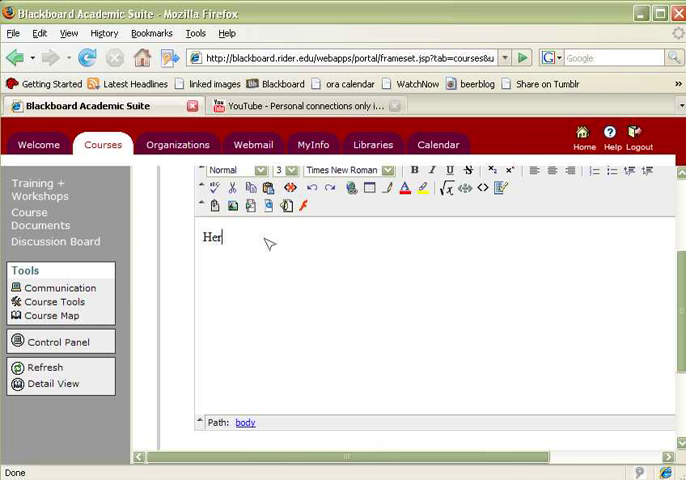
text(e's a video I found)
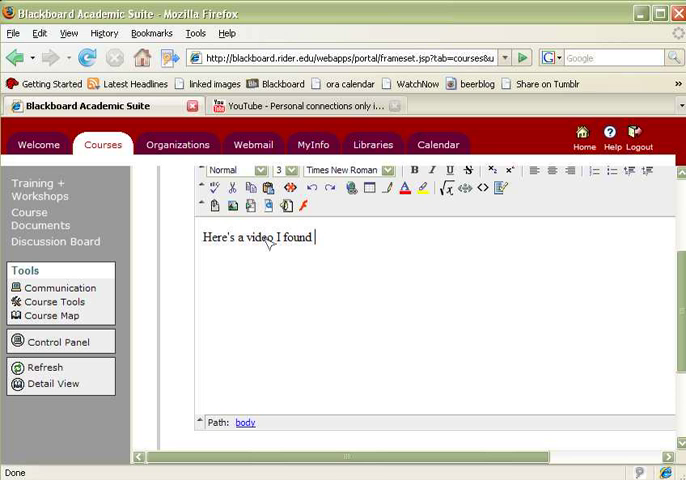
text(that speaks to the issue:)
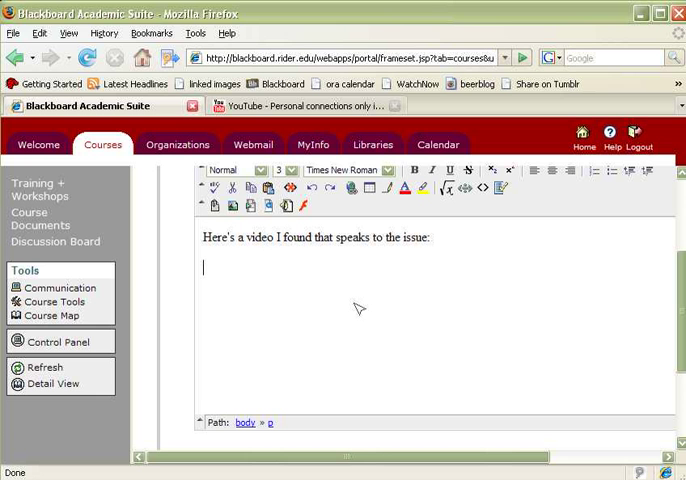
mouse_move(268, 277)
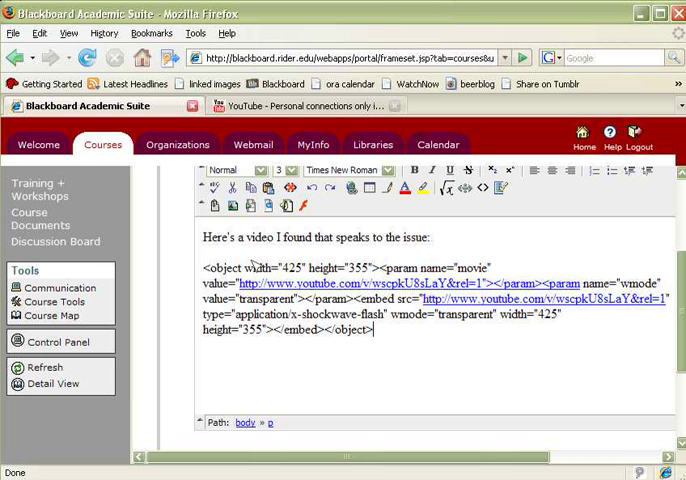
double_click(222, 267)
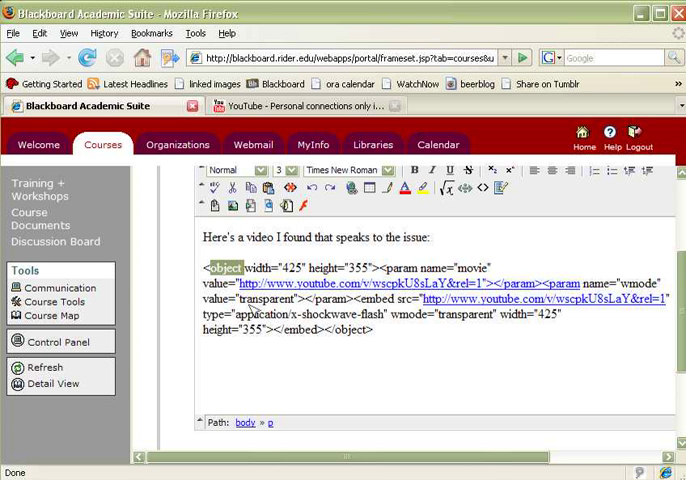
mouse_move(253, 310)
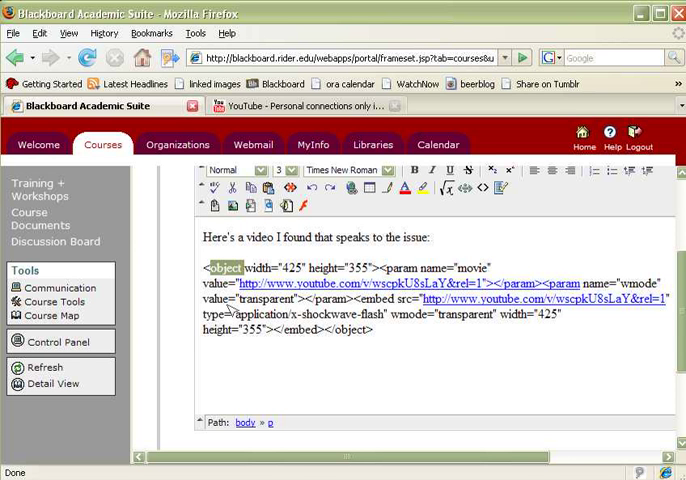
mouse_move(391, 328)
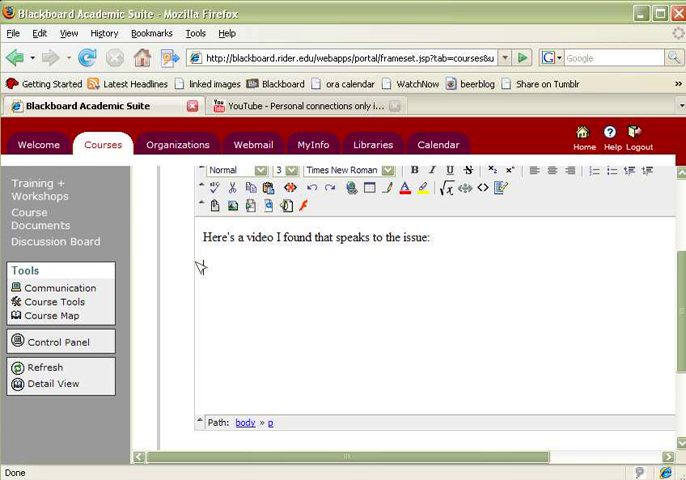
mouse_move(197, 268)
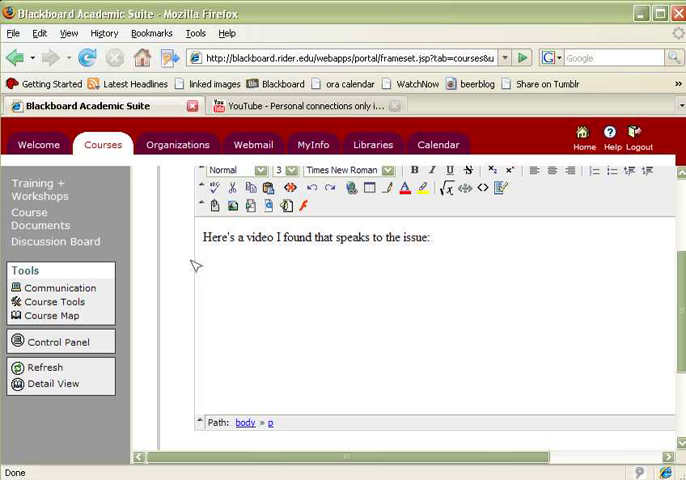
mouse_move(332, 300)
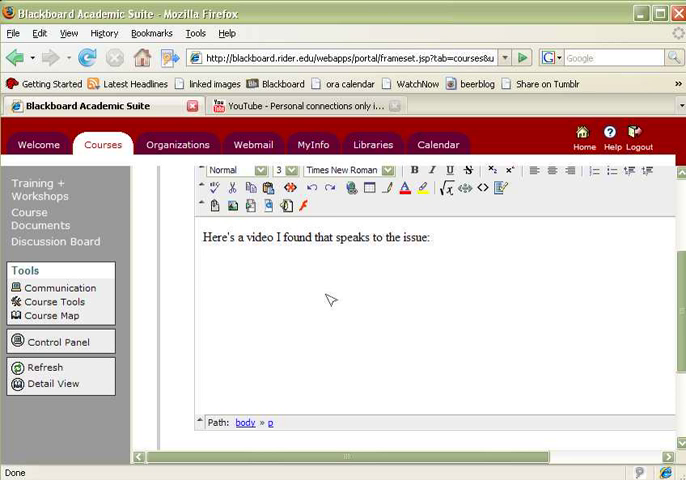
mouse_move(305, 206)
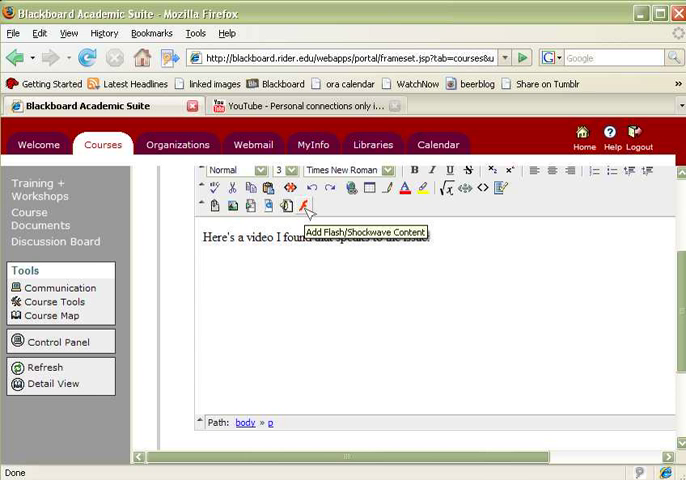
Open the Insert Flash/Shockwave File form from the editor toolbar.
click(305, 206)
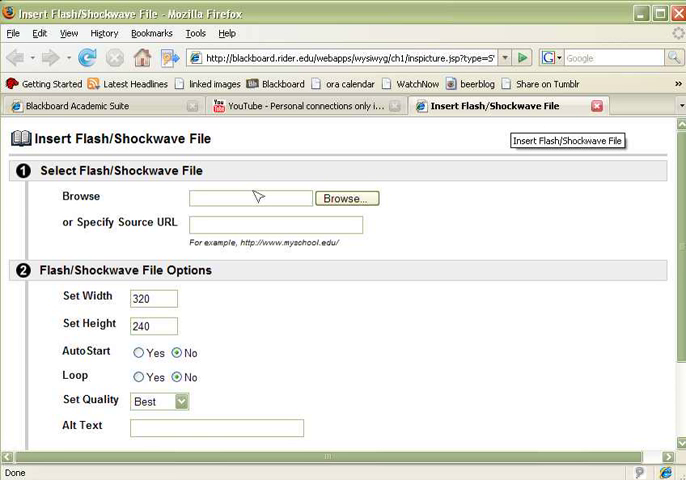
mouse_move(234, 230)
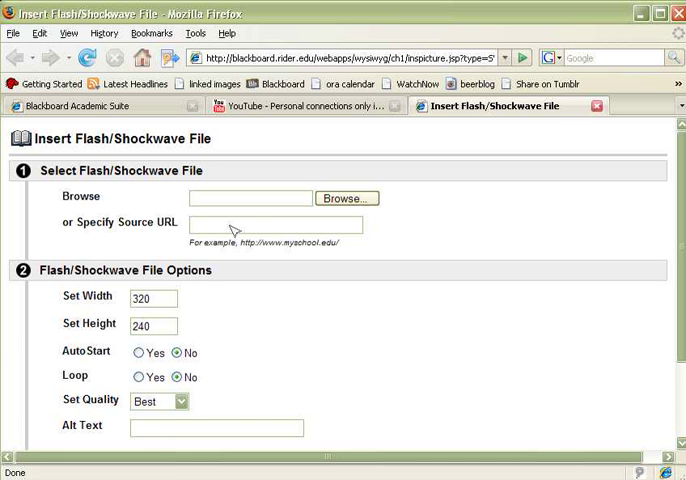
mouse_move(97, 201)
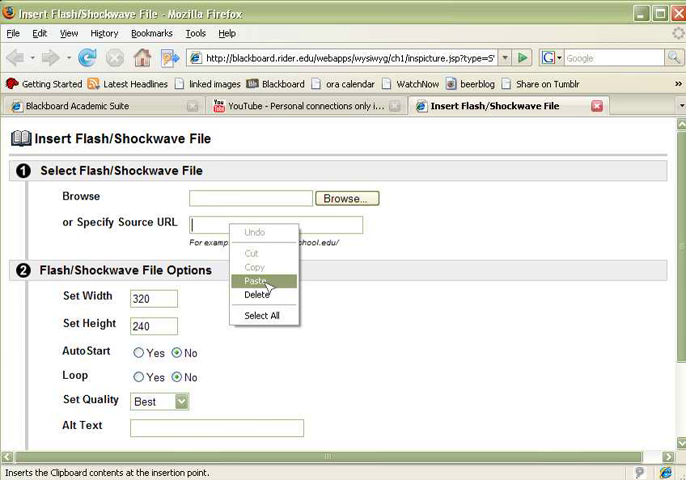
Paste the copied YouTube embed code into the Specify Source URL field.
click(262, 281)
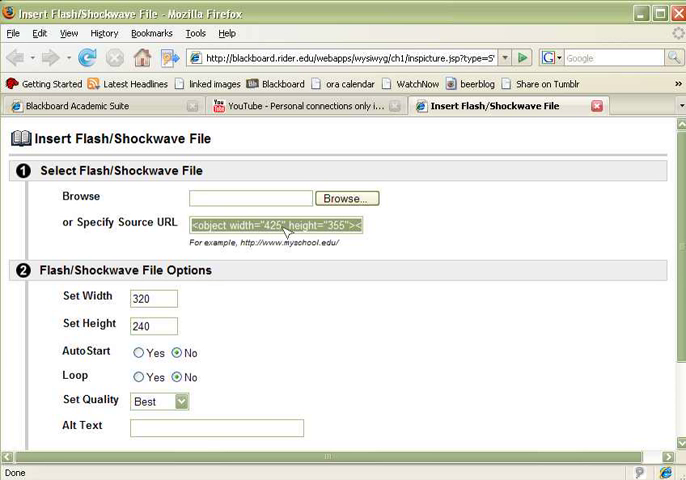
mouse_move(333, 228)
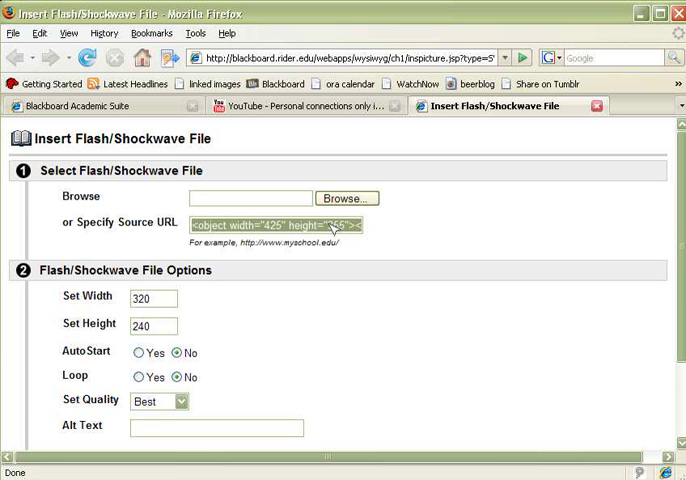
mouse_move(221, 312)
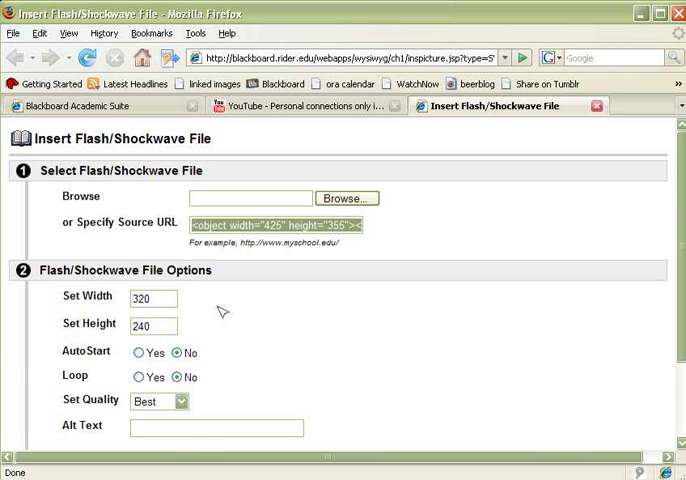
Set the Flash content width to 425.
double_click(150, 298)
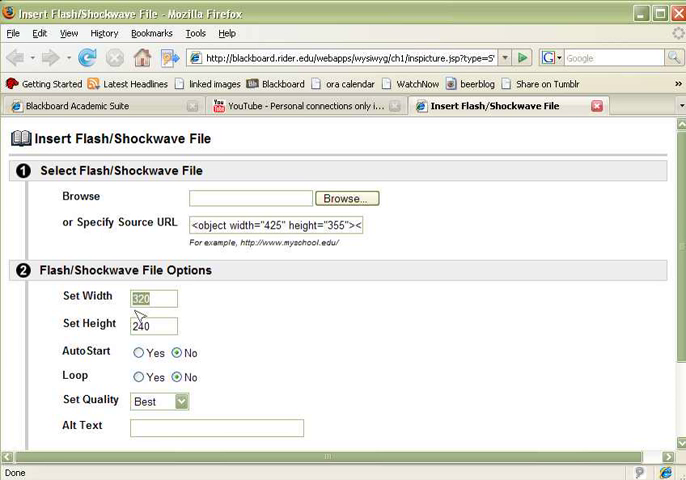
text(425)
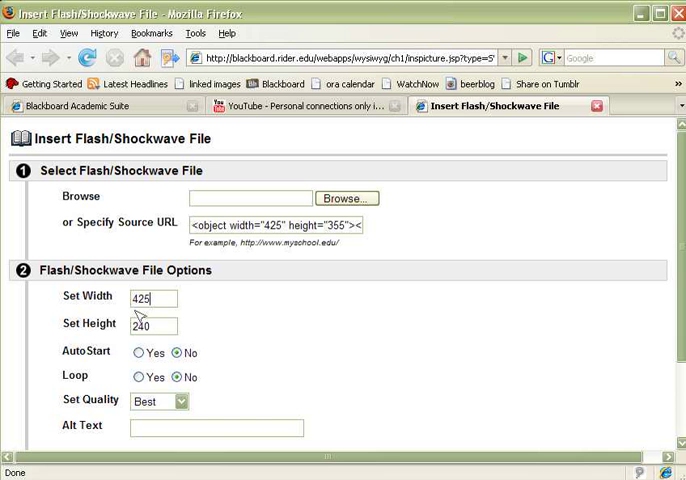
mouse_move(112, 327)
text(355)
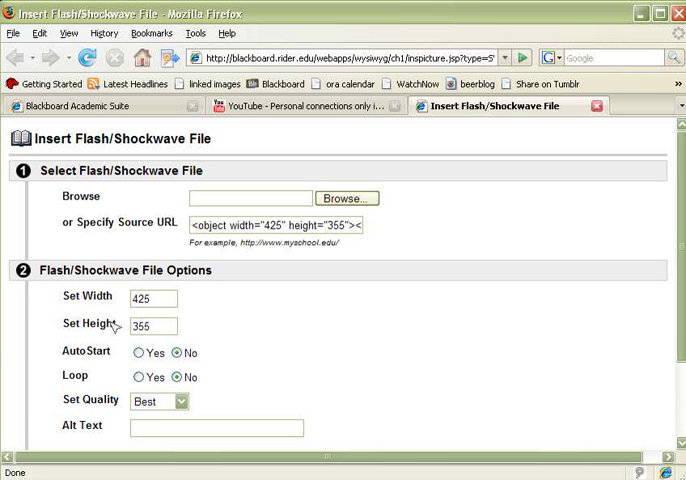
mouse_move(170, 293)
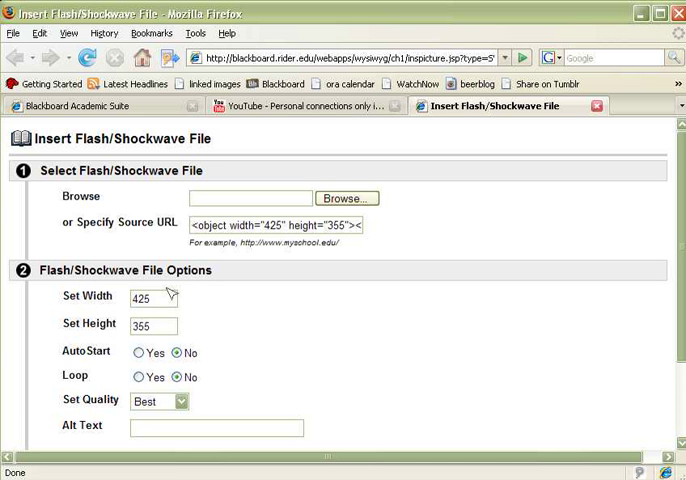
mouse_move(172, 318)
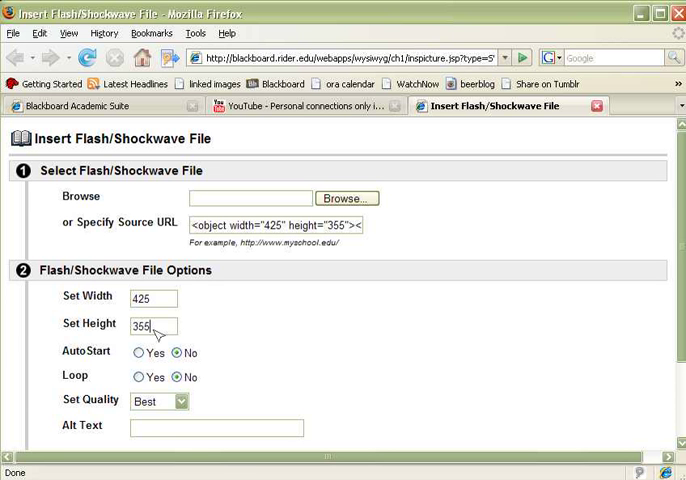
mouse_move(155, 336)
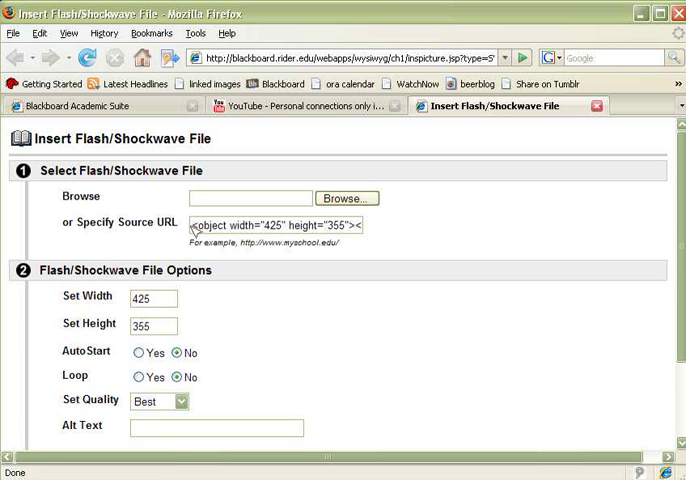
Replace the source URL with youtube.com/v/wscpkU8sLaY&rel=1.
drag(192, 225, 260, 225)
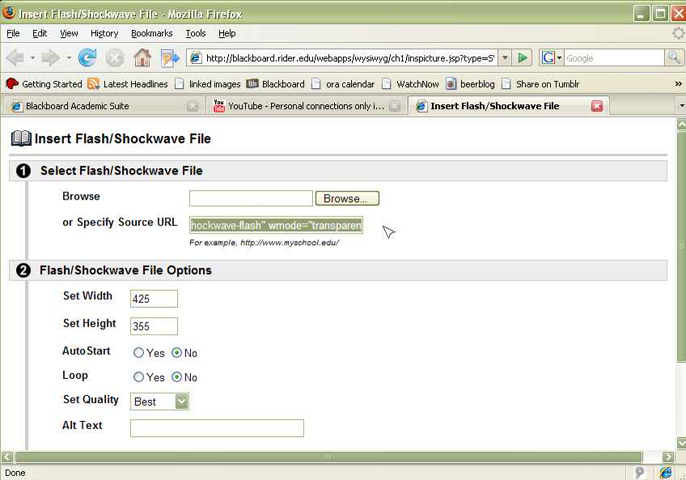
text(youtube.com/v/wscpkU8sLaY&rel=1)
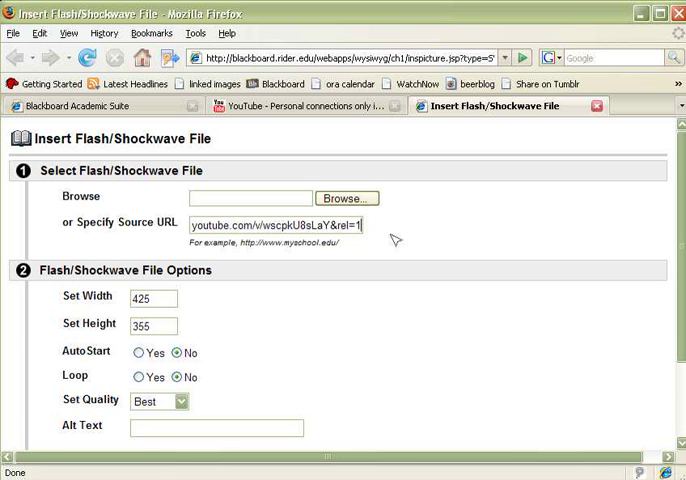
mouse_move(324, 352)
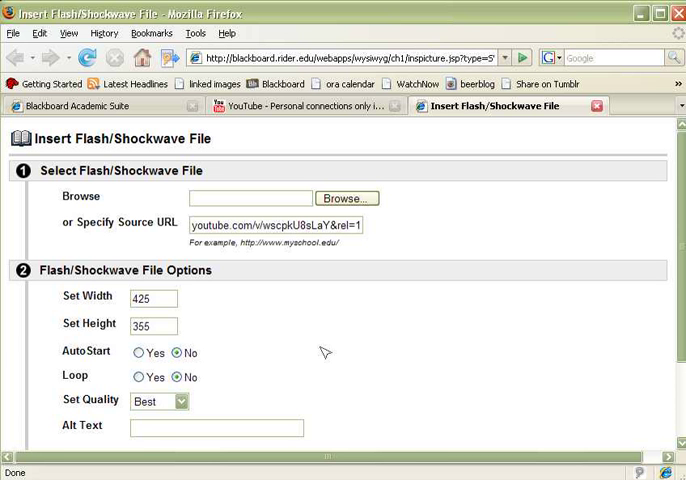
Enter "you tube video" as the Flash content's Alt Text.
scroll(down, 3)
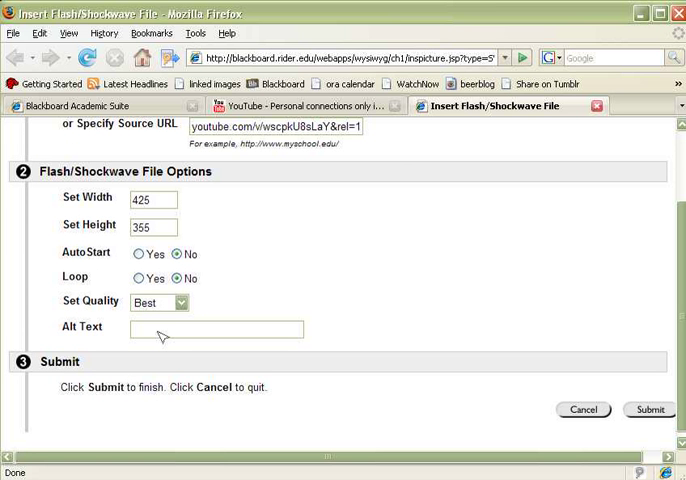
text(you tube)
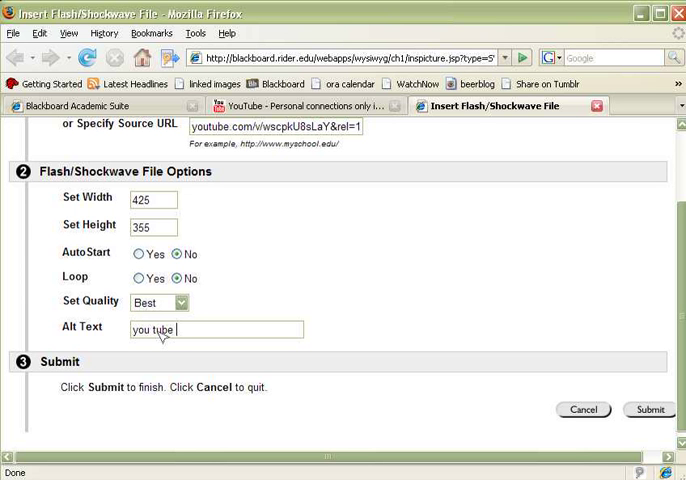
text(video)
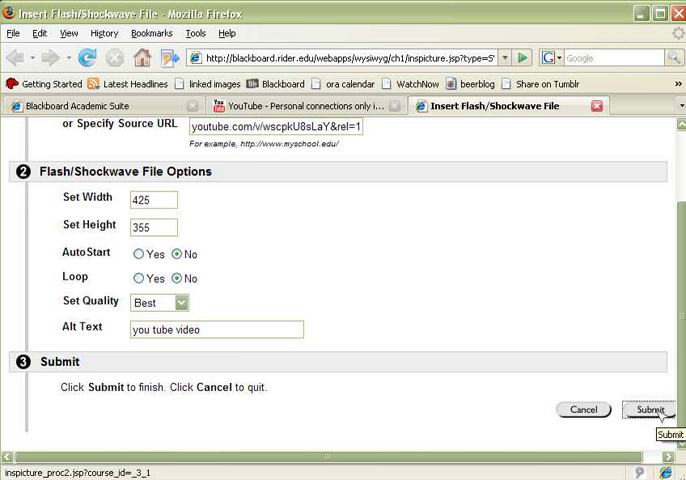
Submit the Flash file settings and confirm the preview to embed the video.
click(648, 410)
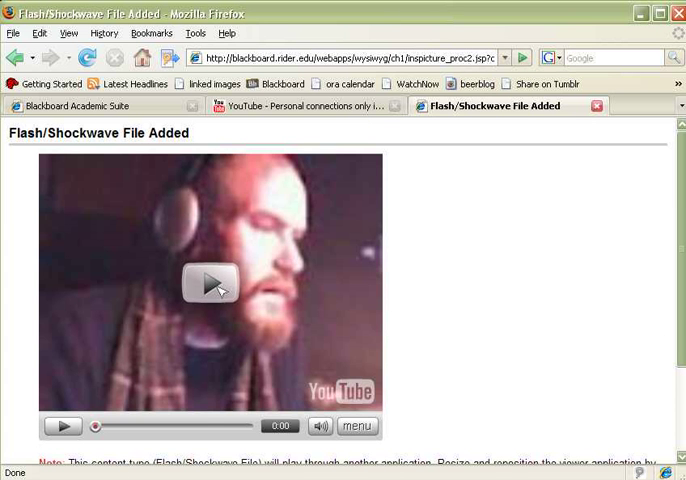
mouse_move(569, 384)
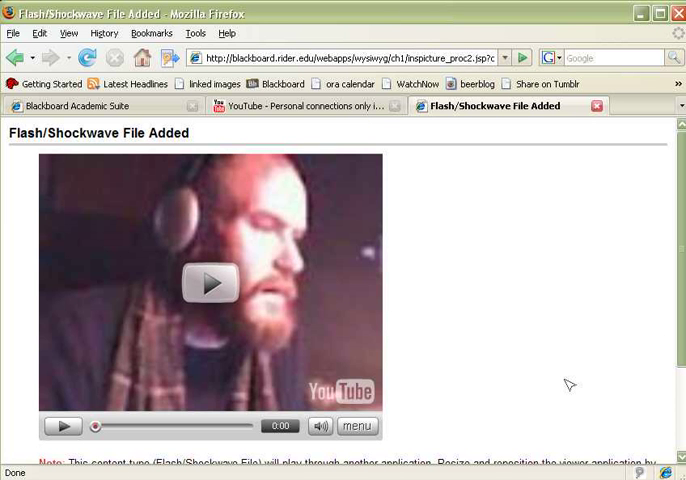
scroll(down, 3)
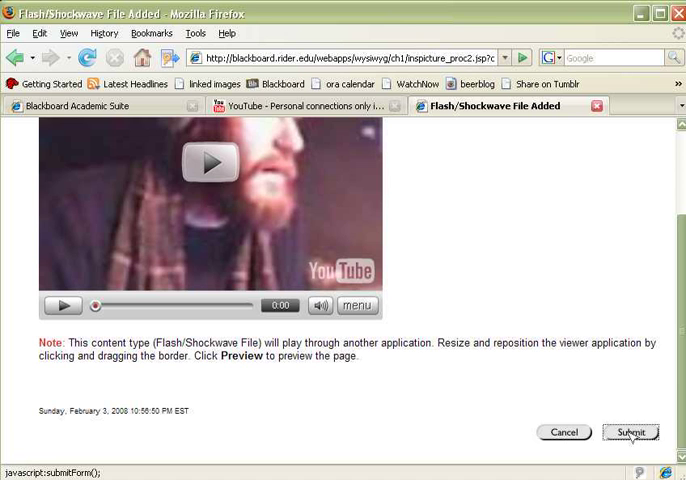
click(630, 432)
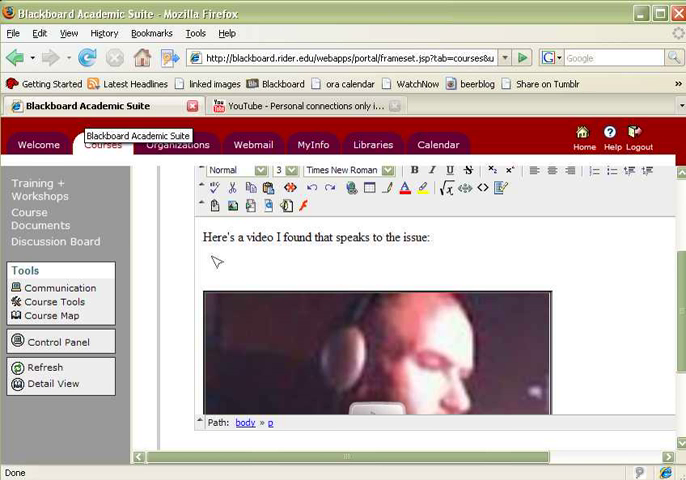
mouse_move(338, 277)
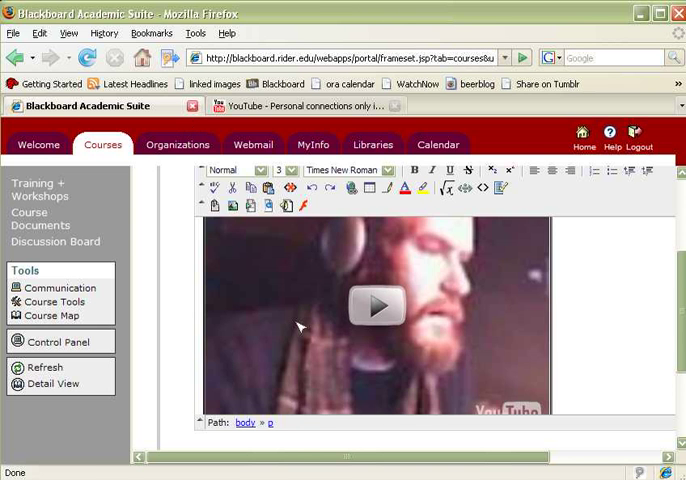
Scroll through the reply to check the embedded video and reach Save.
scroll(down, 3)
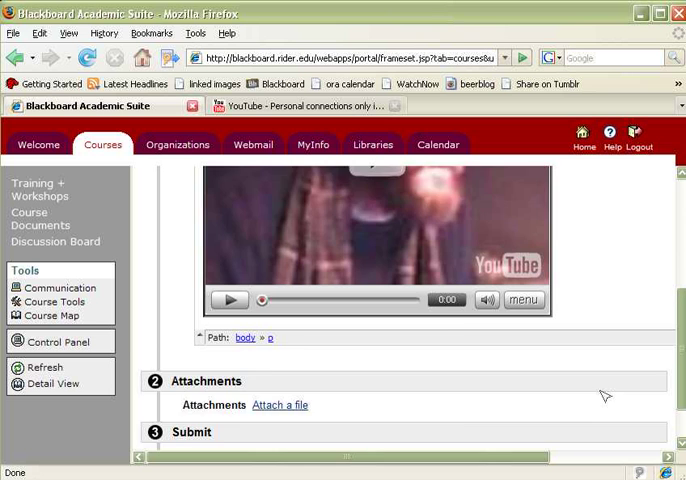
scroll(down, 3)
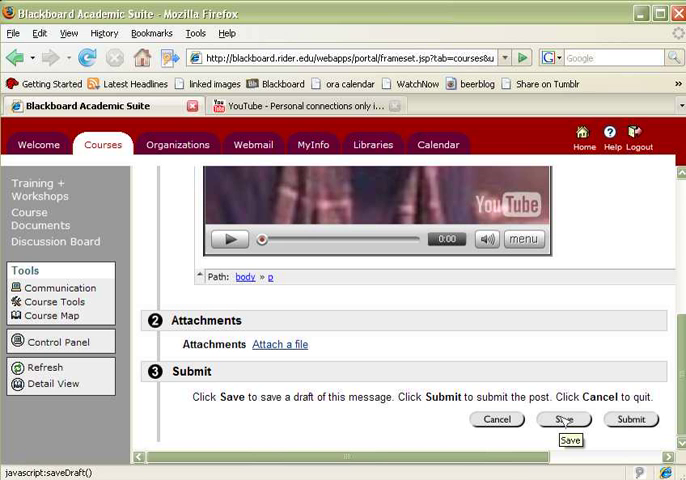
mouse_move(564, 419)
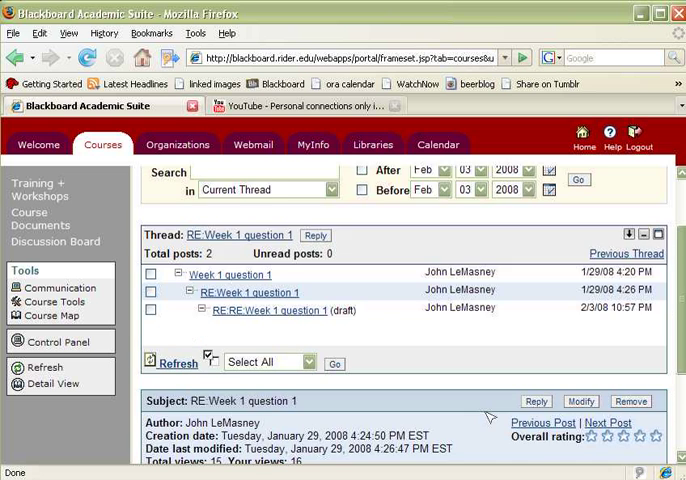
Open the 'RE:RE:Week 1 question 1' draft and scroll to its embedded YouTube video.
scroll(down, 3)
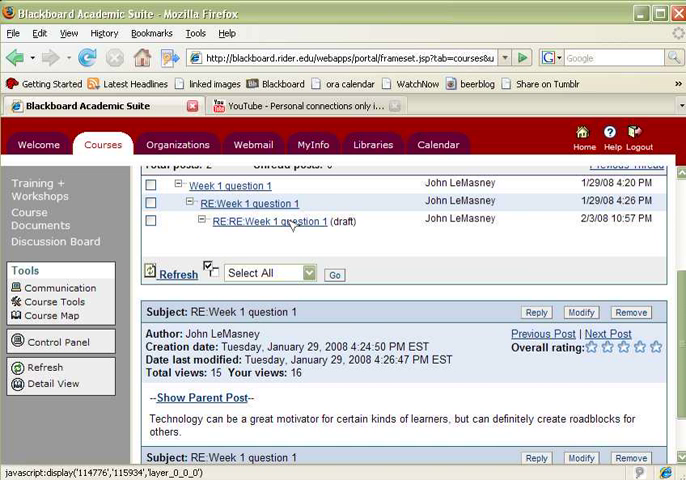
click(264, 221)
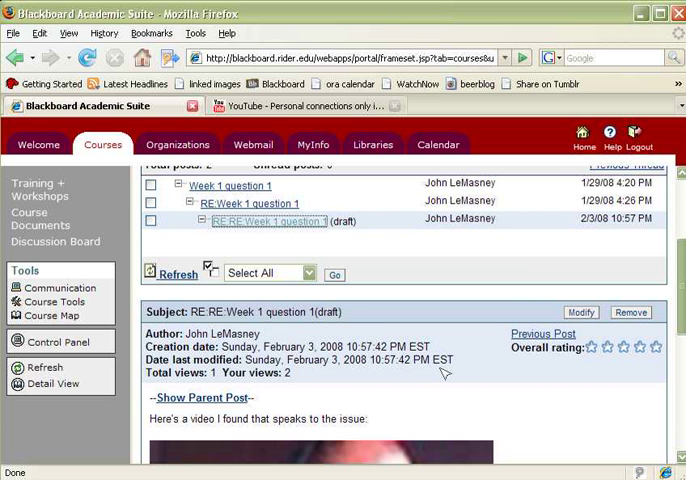
scroll(down, 3)
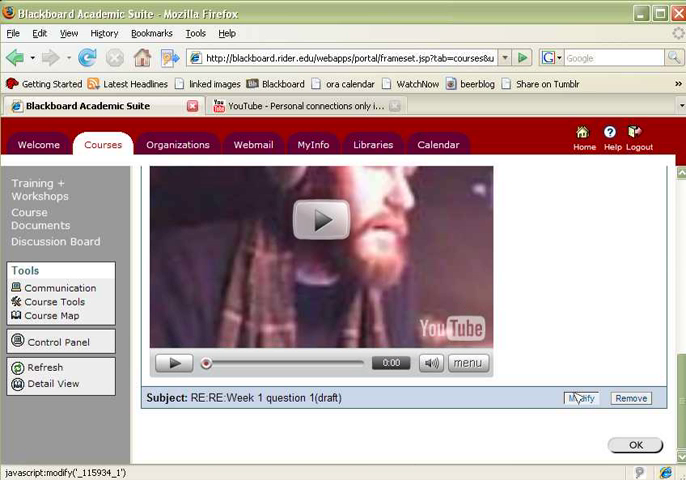
Reopen the draft via Modify, submit it, and view the published reply in the thread.
click(580, 398)
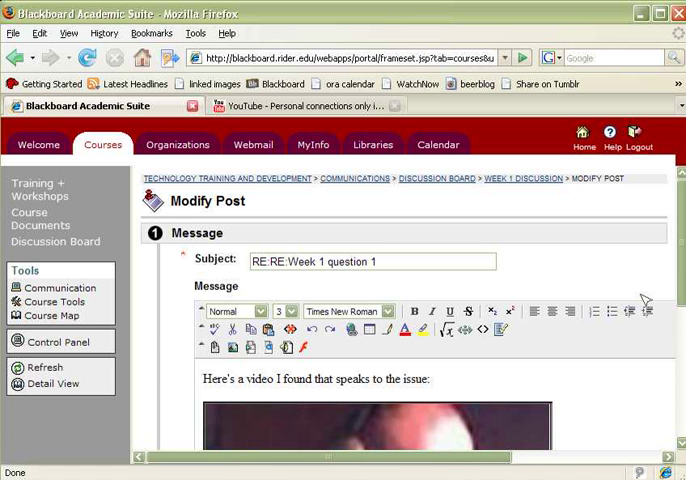
scroll(down, 3)
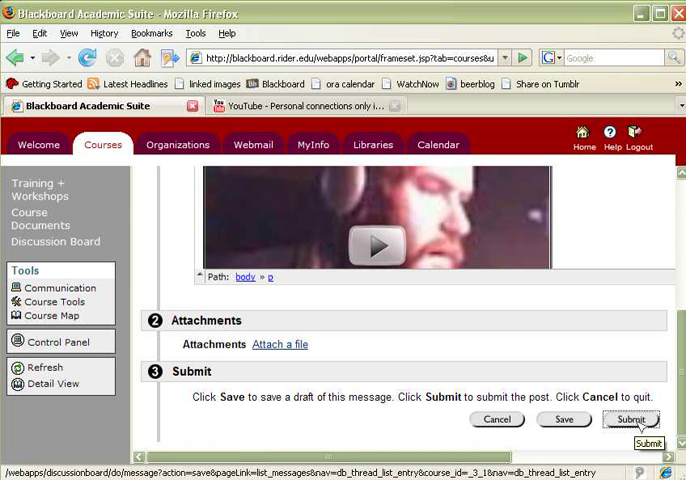
click(631, 419)
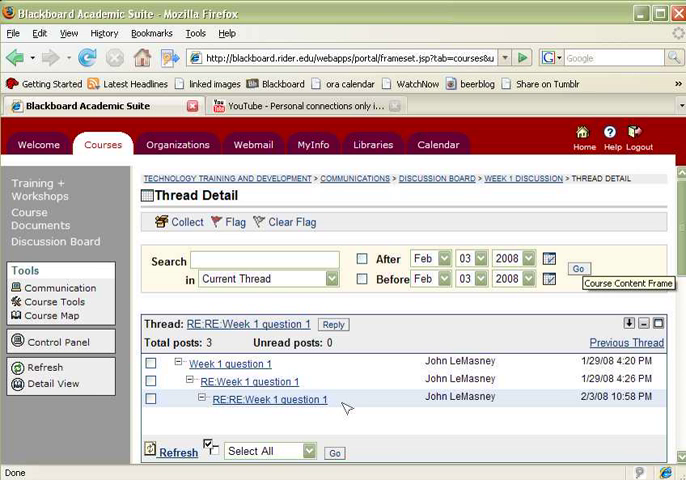
mouse_move(350, 405)
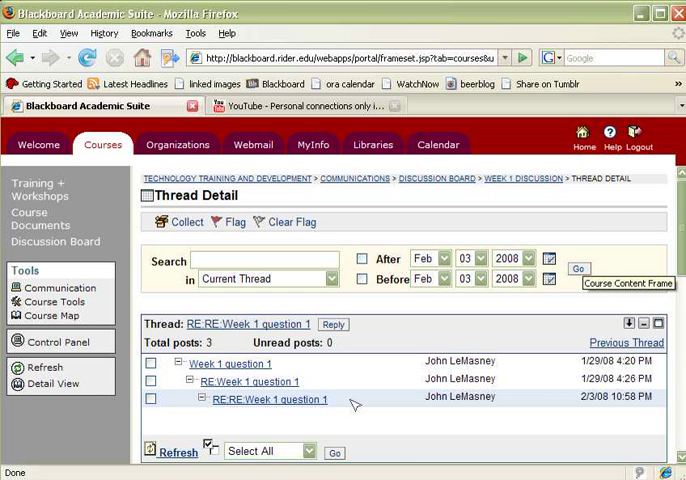
click(269, 399)
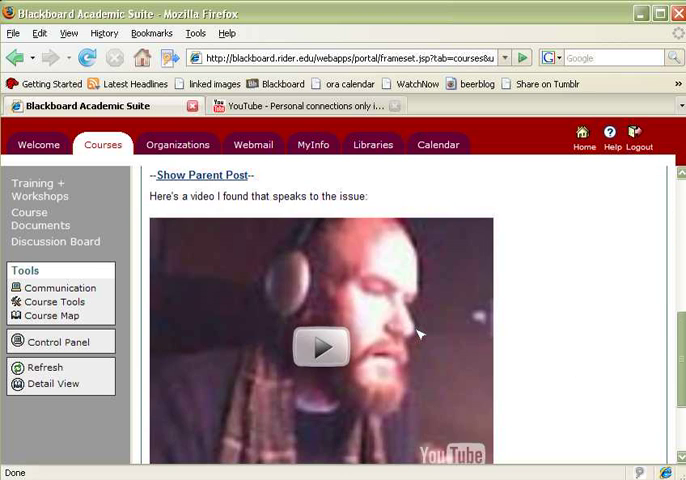